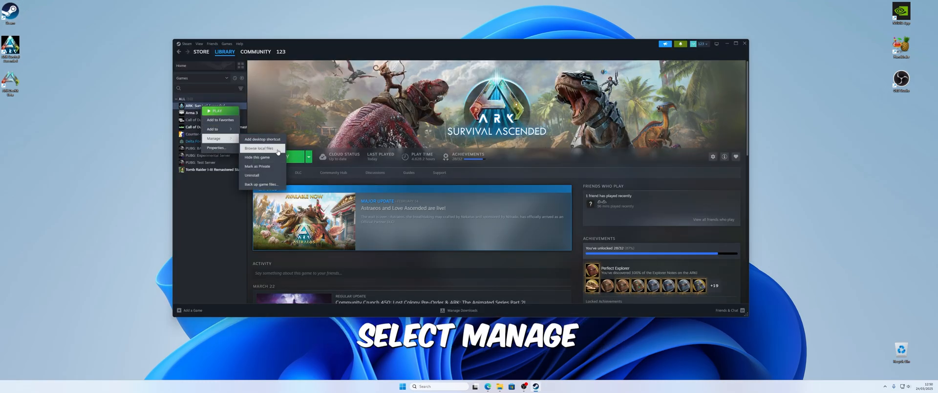
# Browse ARK Survival Ascended's local files from Steam and enter its ShooterGame folder
pyautogui.click(259, 148)
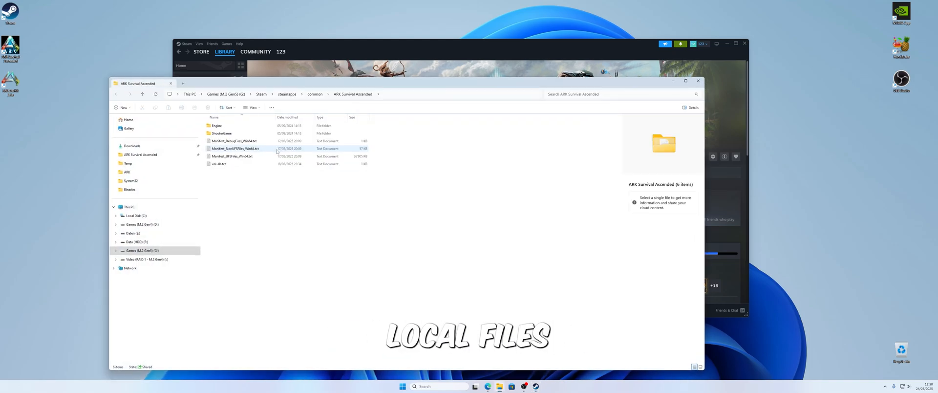
pyautogui.doubleClick(220, 133)
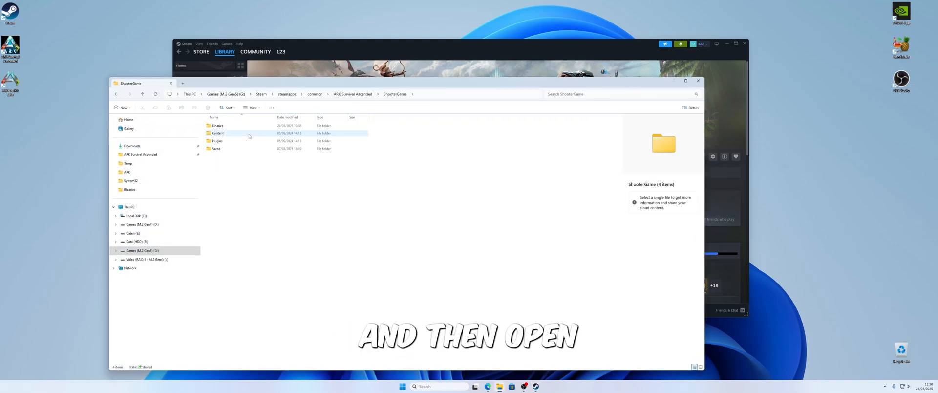
pyautogui.doubleClick(217, 133)
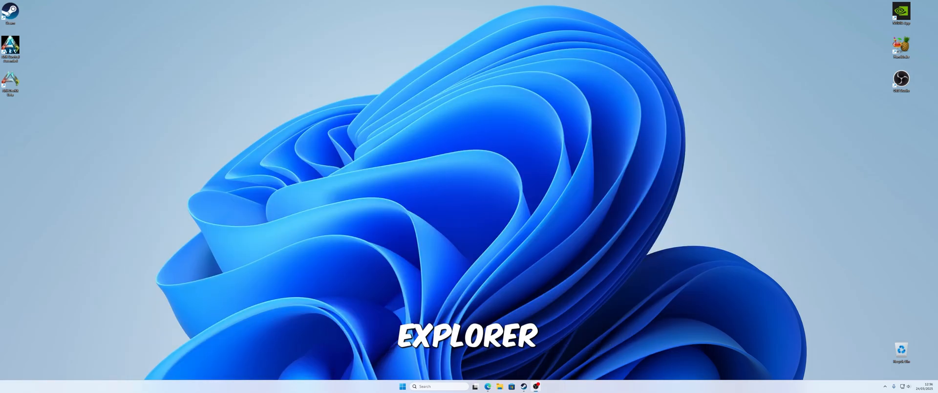
# Navigate from the Games drive through Steam\steamapps\common\ARK Survival Ascended\ShooterGame into Binaries
pyautogui.click(500, 387)
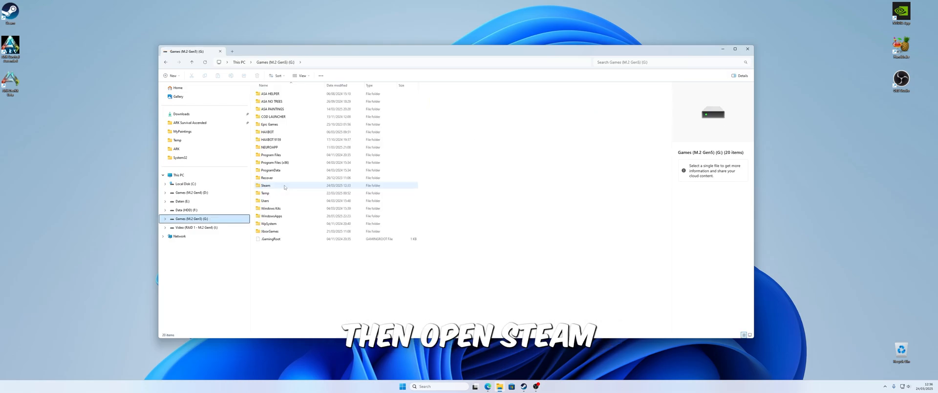
pyautogui.doubleClick(265, 185)
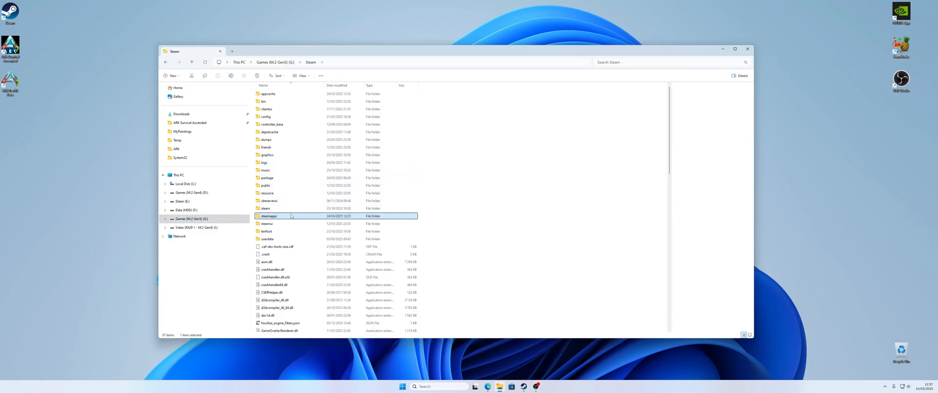
pyautogui.doubleClick(268, 215)
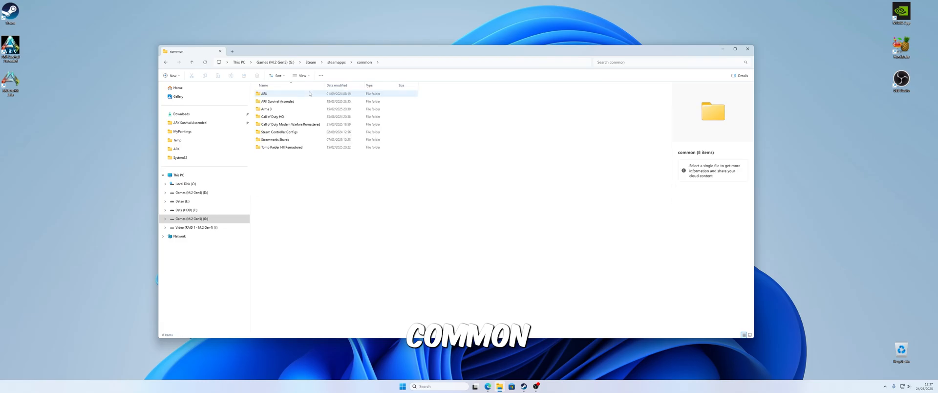
pyautogui.click(278, 101)
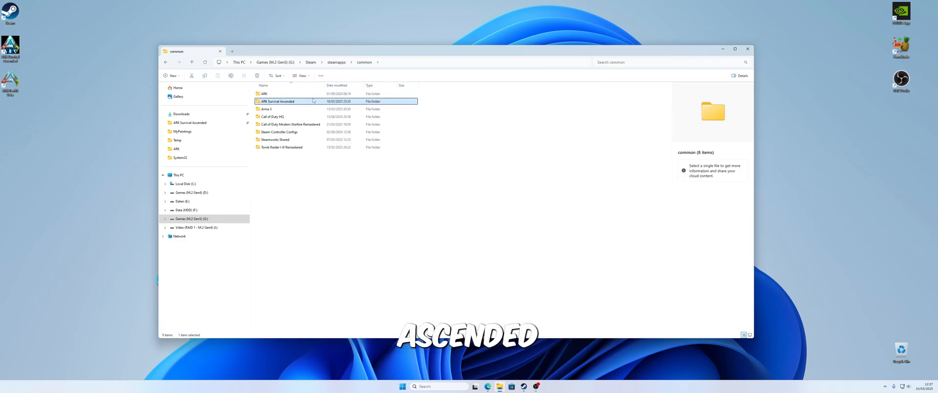
pyautogui.doubleClick(283, 100)
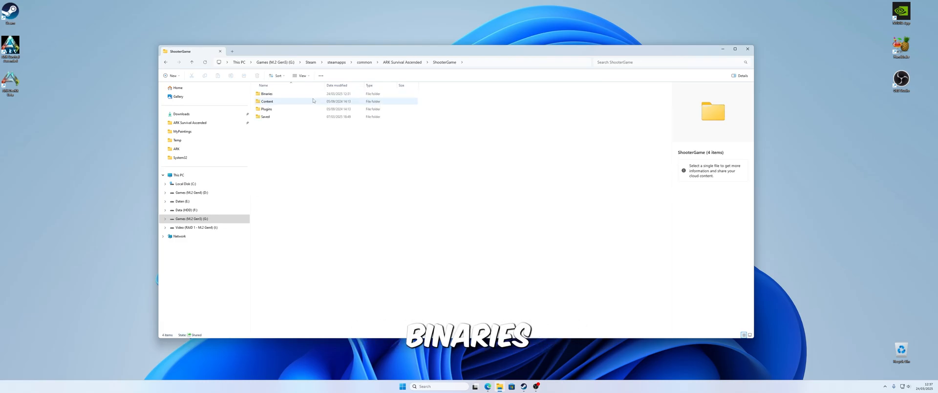
pyautogui.doubleClick(265, 93)
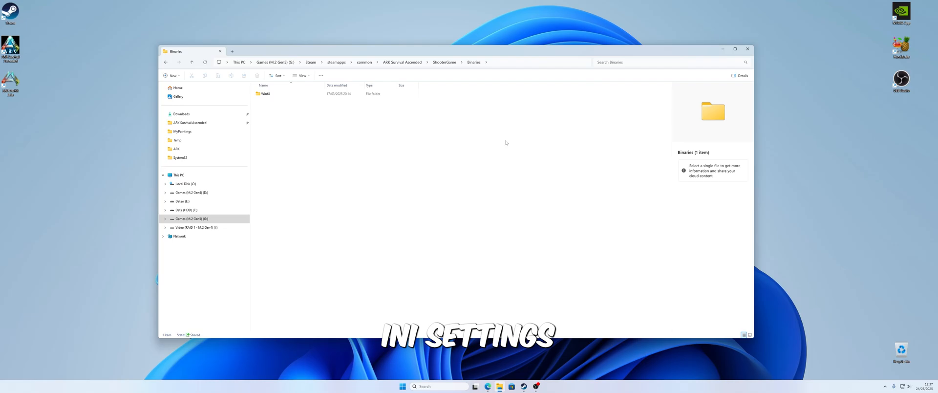
pyautogui.moveTo(458, 158)
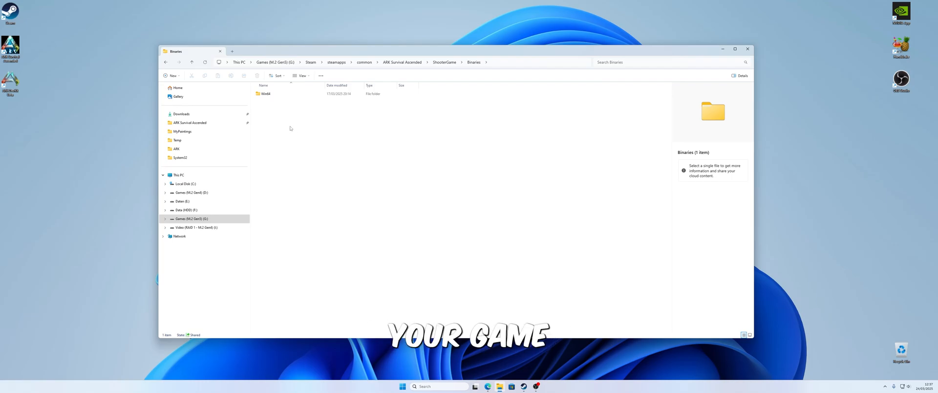
# Create a new text document in Binaries and name it ini
pyautogui.rightClick(291, 128)
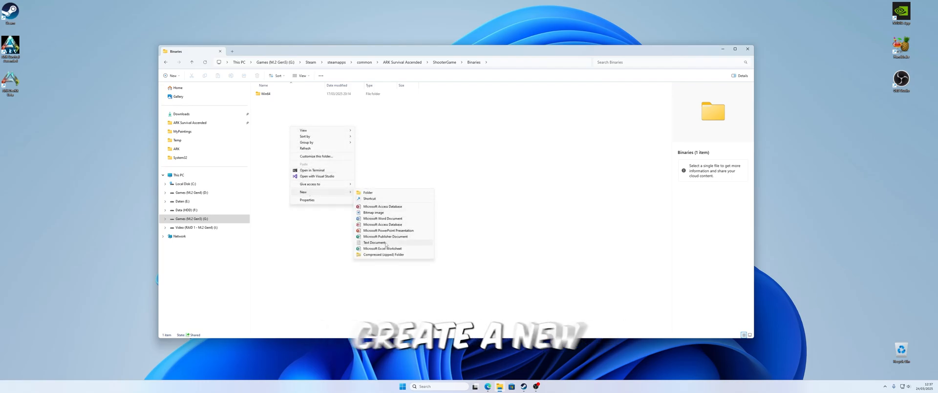
pyautogui.click(373, 243)
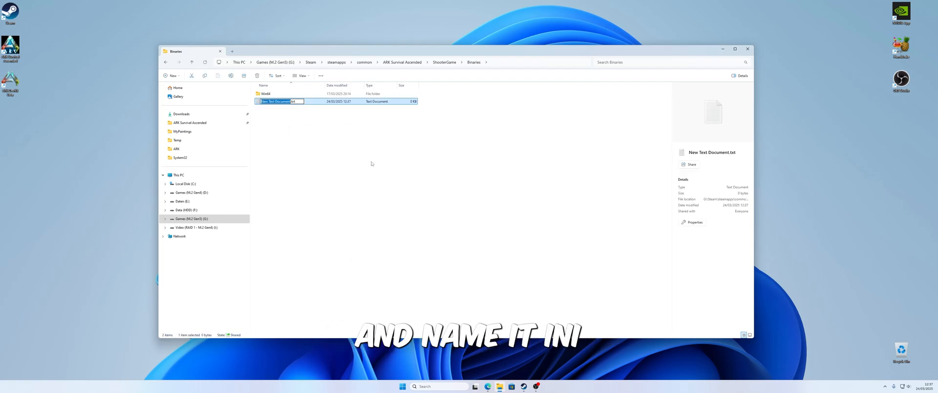
pyautogui.write('ini.txt')
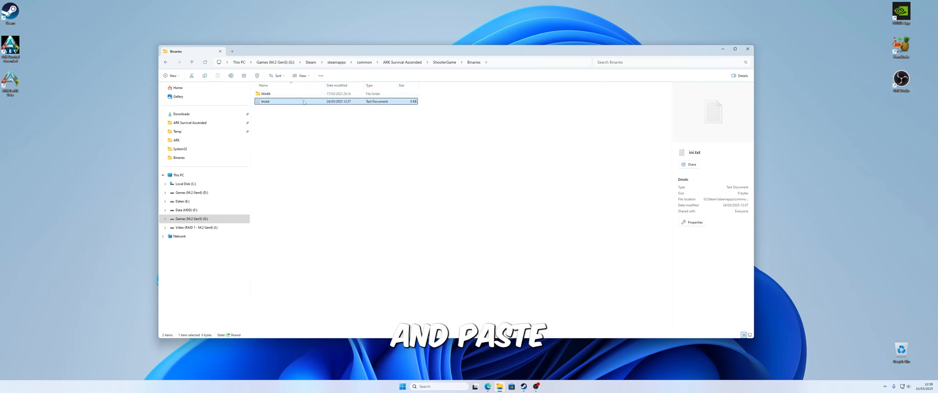
# Paste the console commands into ini.txt in Notepad and save the file
pyautogui.doubleClick(285, 100)
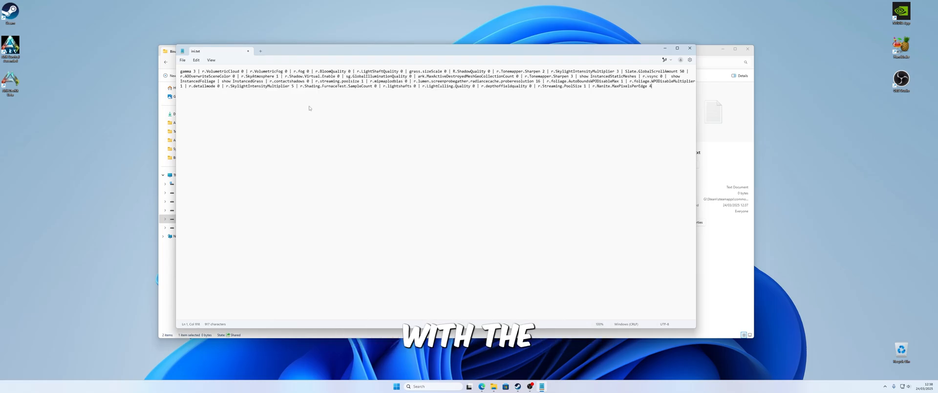
pyautogui.click(182, 60)
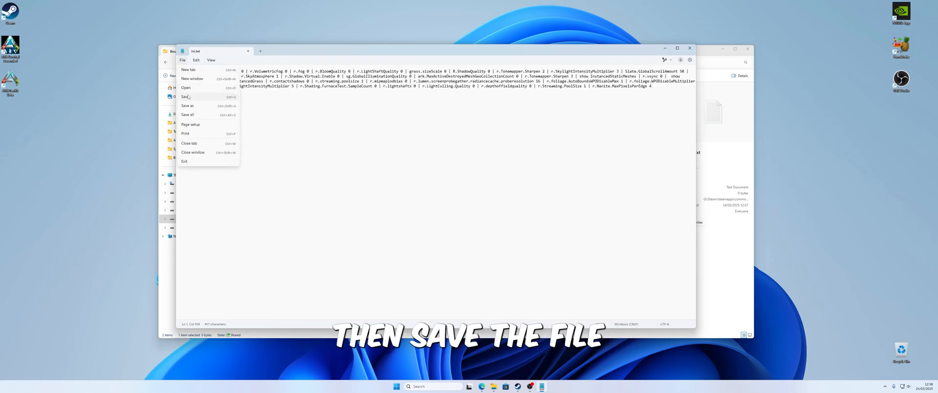
pyautogui.click(185, 96)
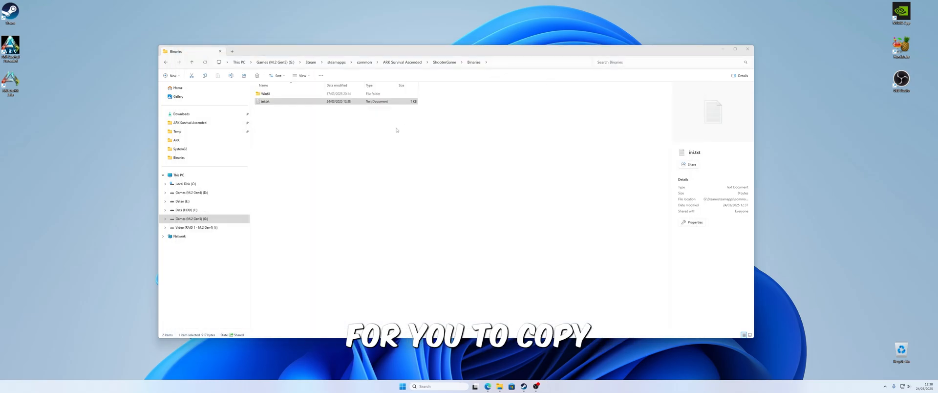
# Create a new text document named default.txt in Binaries and open it in Notepad
pyautogui.rightClick(397, 129)
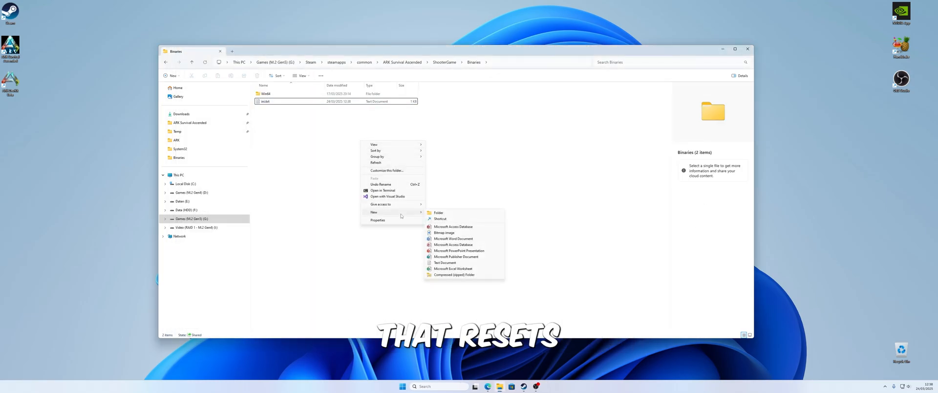
pyautogui.click(444, 262)
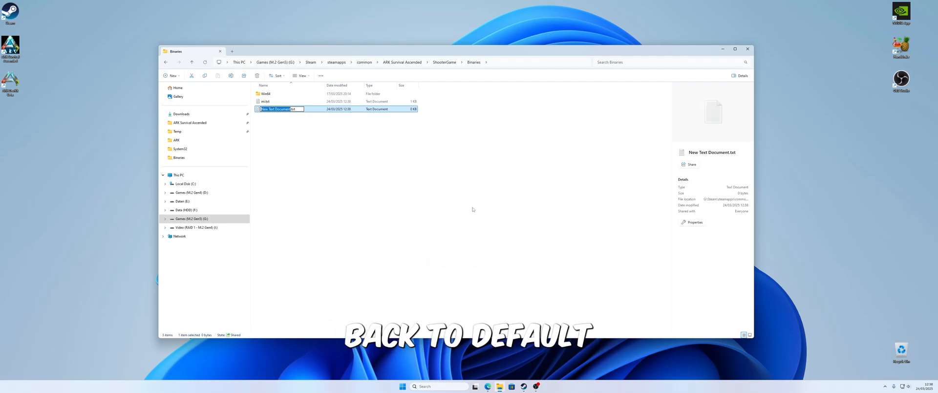
pyautogui.write('default.txt')
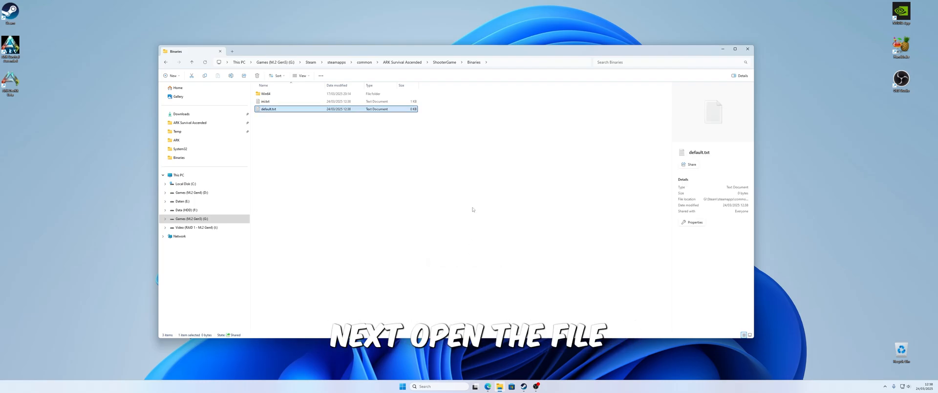
pyautogui.doubleClick(270, 109)
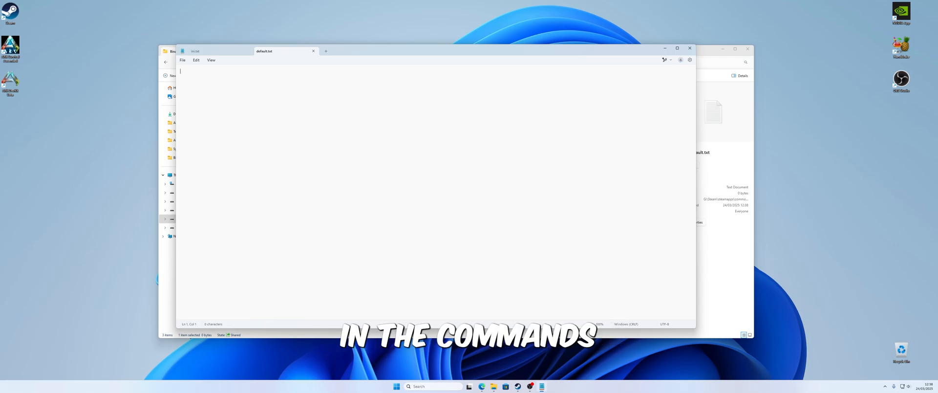